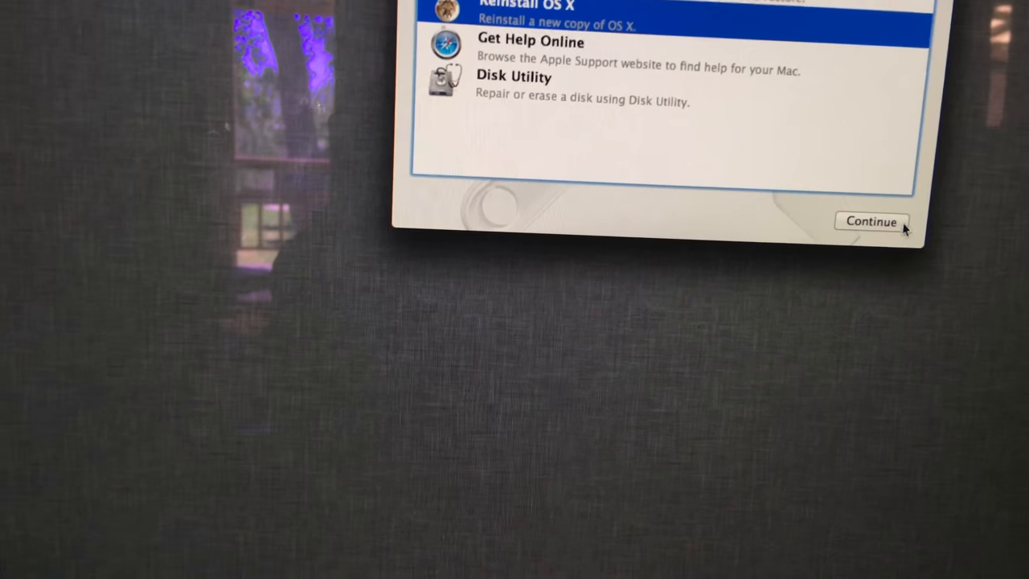
Erase the 1 TB WDC WD10JPLX disk as Mac OS Extended (Journaled) named WDC in Disk Utility
left_click(872, 222)
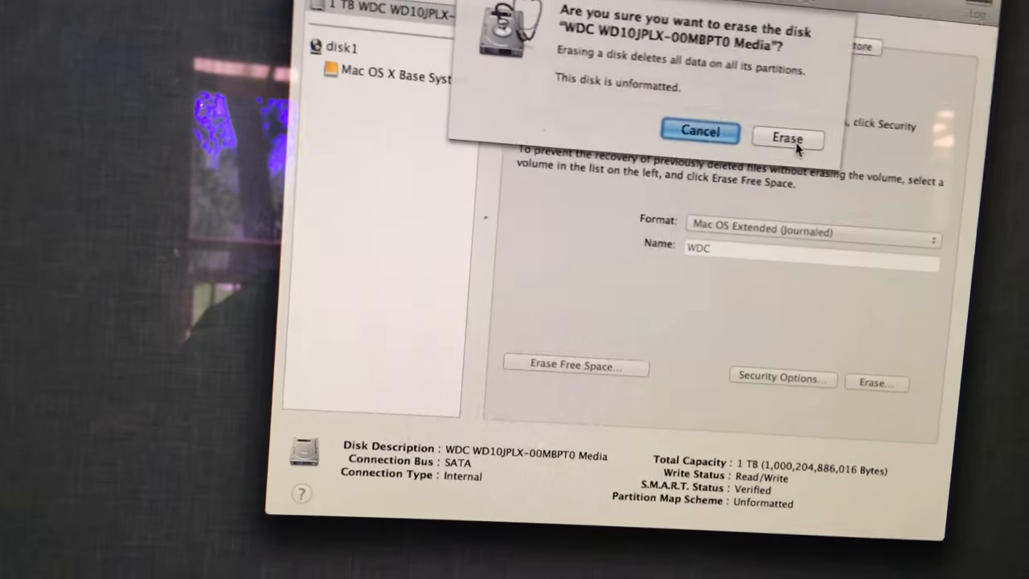
left_click(788, 137)
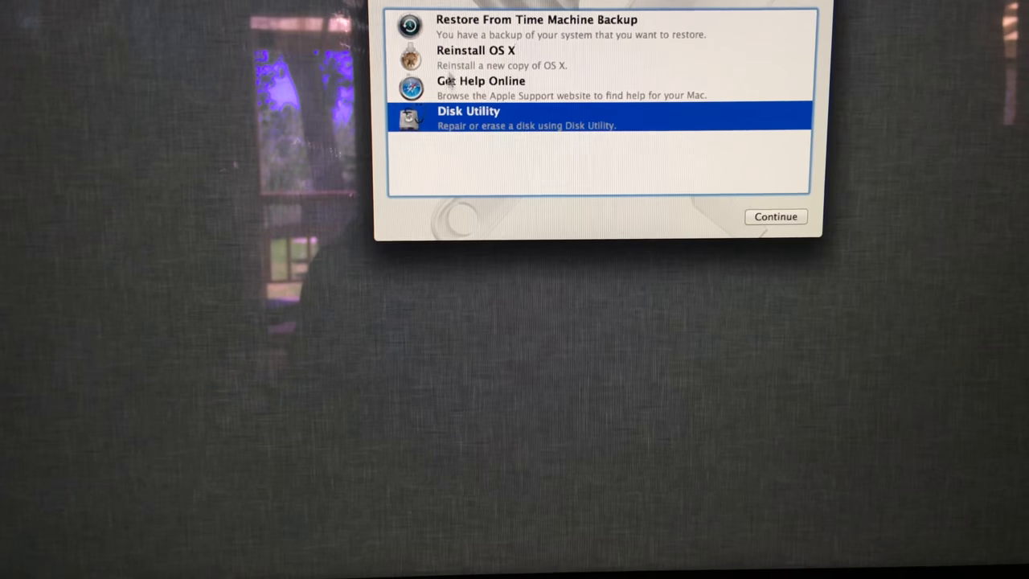
Reinstall OS X Mountain Lion with the WDC disk as the install destination
left_click(775, 215)
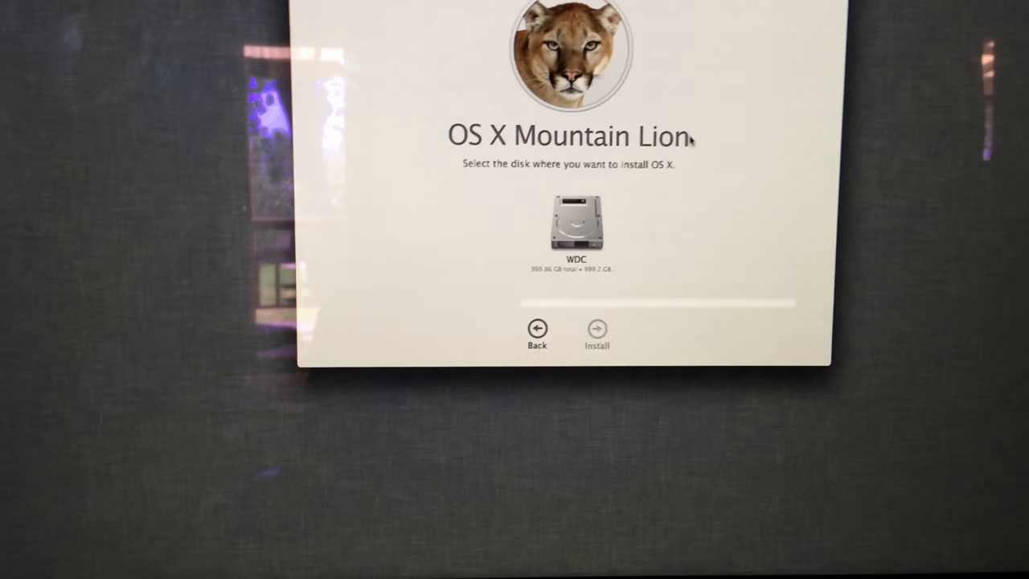
left_click(576, 225)
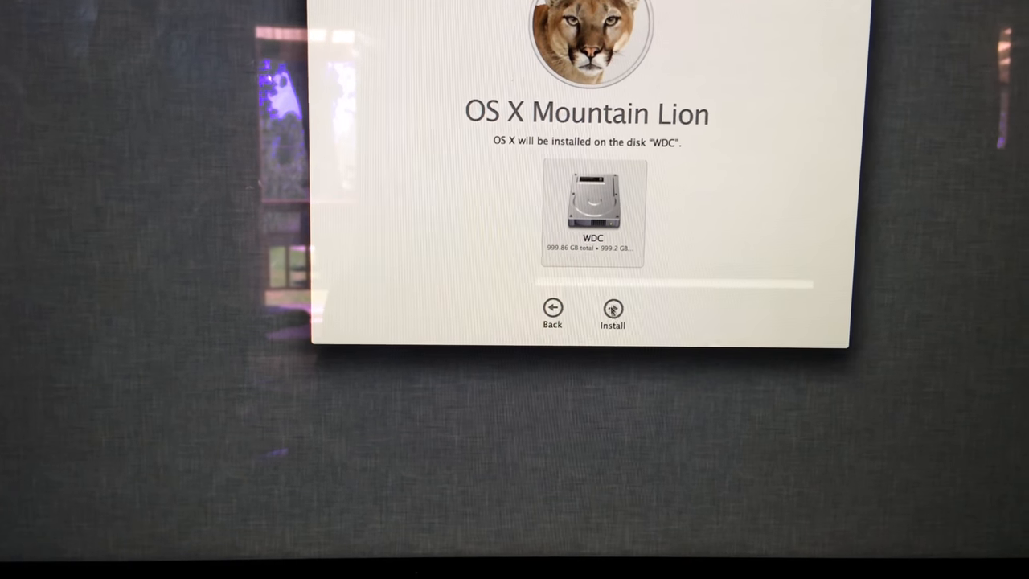
left_click(613, 314)
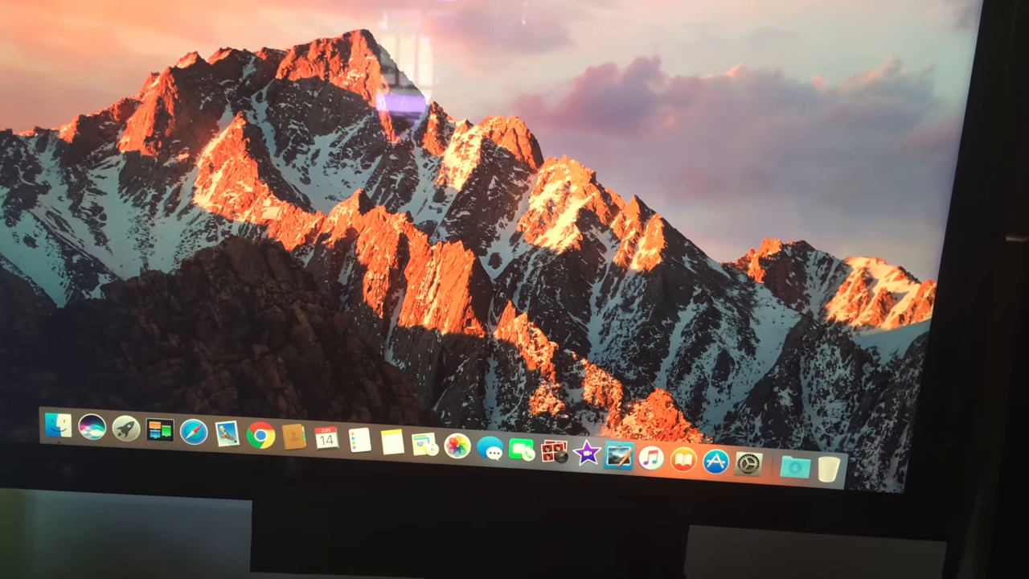
Shut the iMac down via the Apple menu and confirm the shutdown prompt
left_click(16, 8)
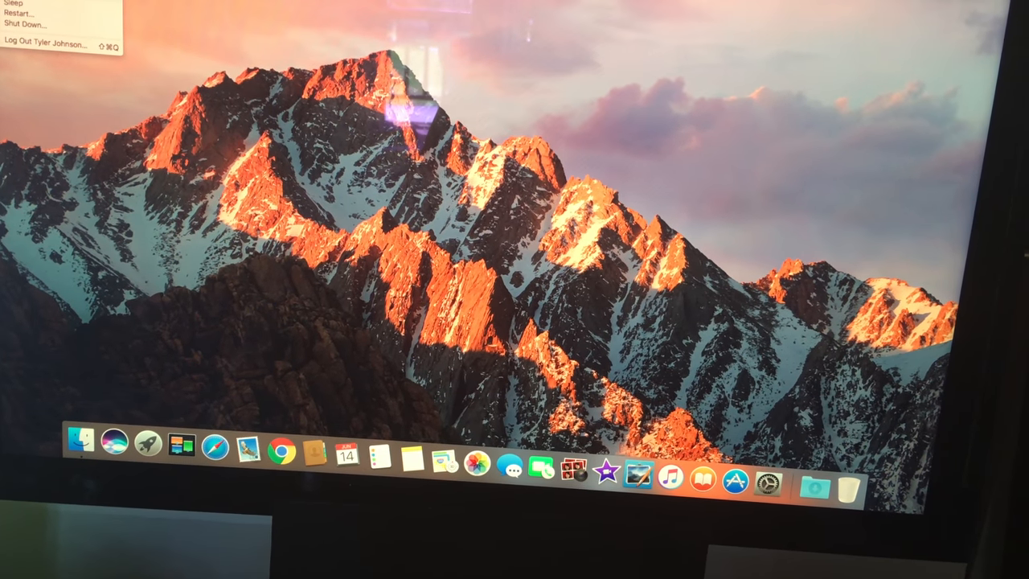
left_click(29, 35)
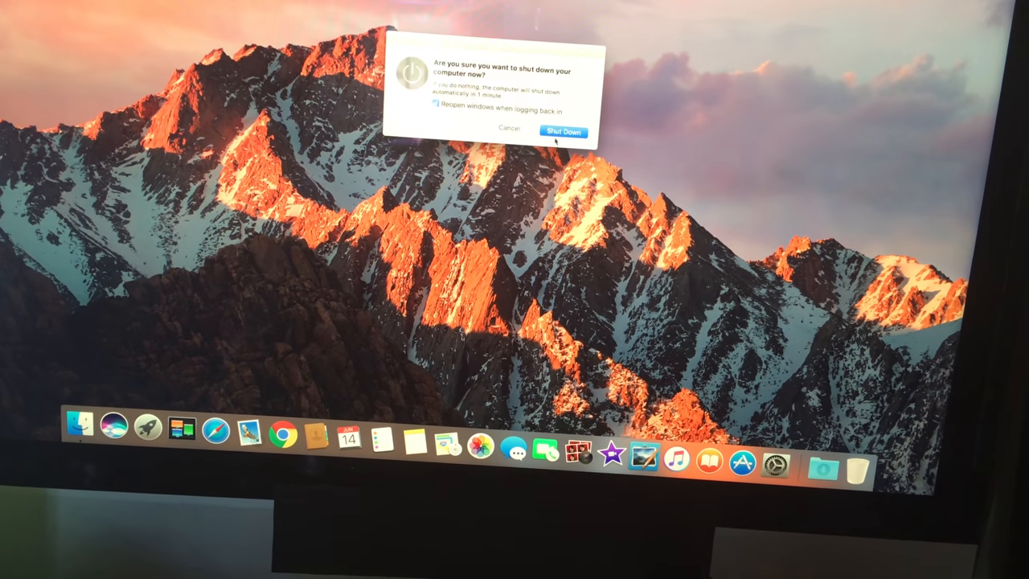
left_click(563, 132)
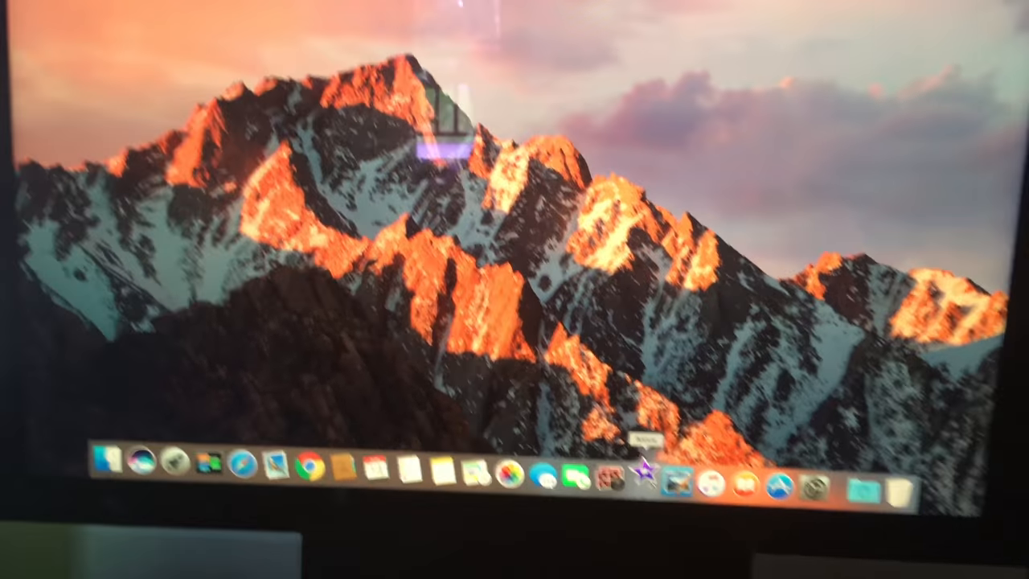
left_click(679, 474)
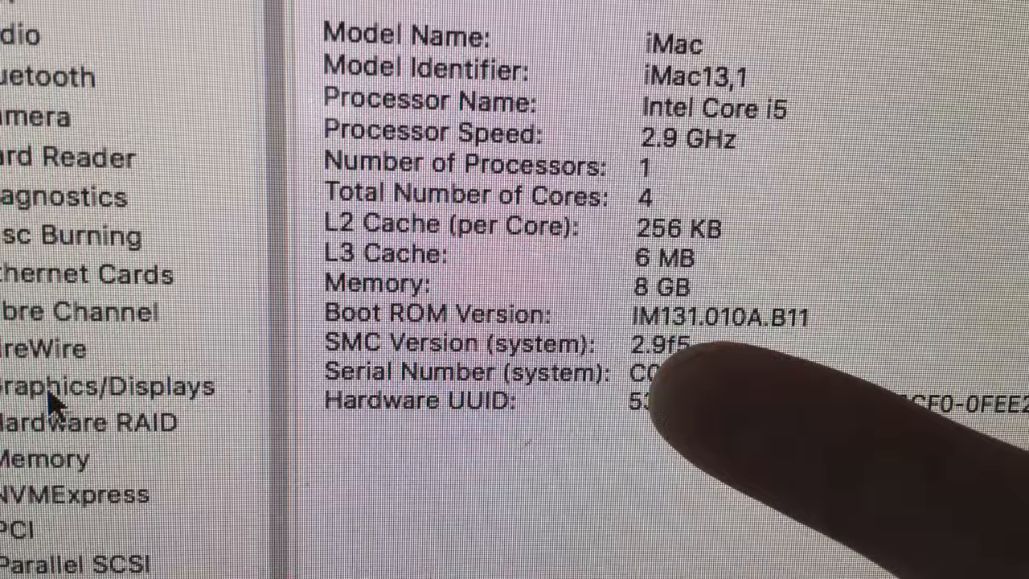
Scroll the SATA details to the WDC WD10JPLX entry showing 1 TB, 7200 rotational, S.M.A.R.T. Verified
scroll("down", 3)
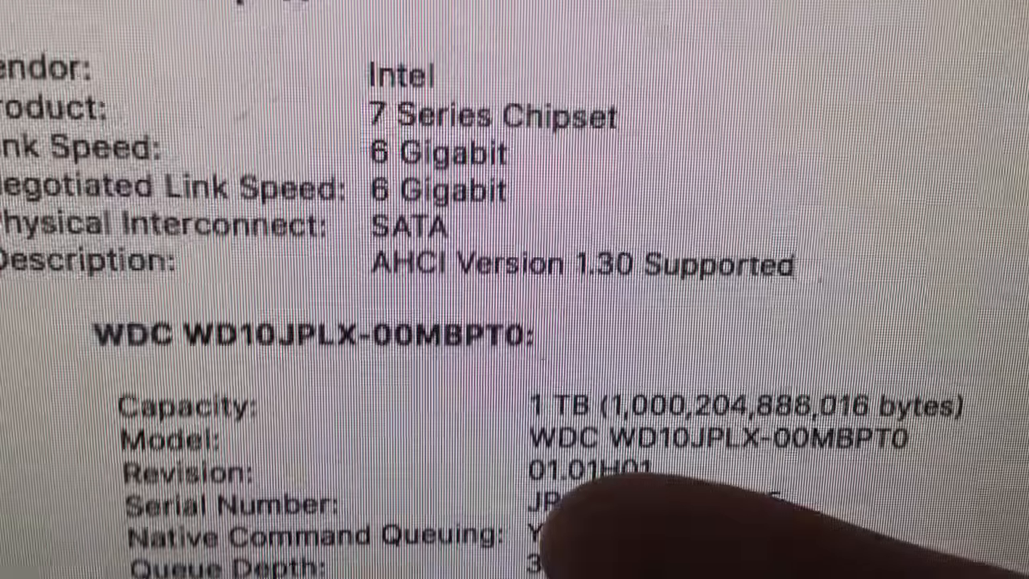
scroll("down", 3)
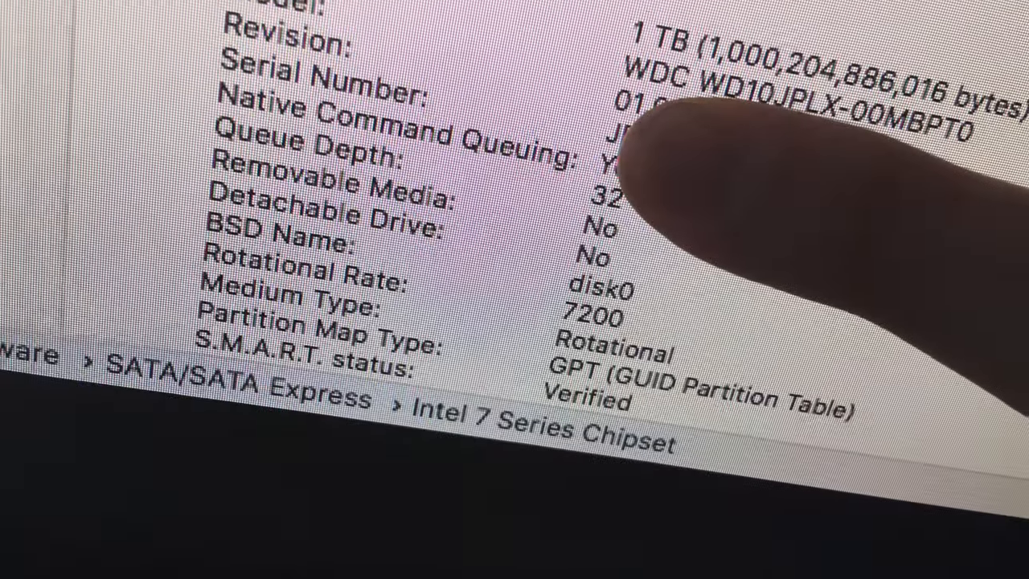